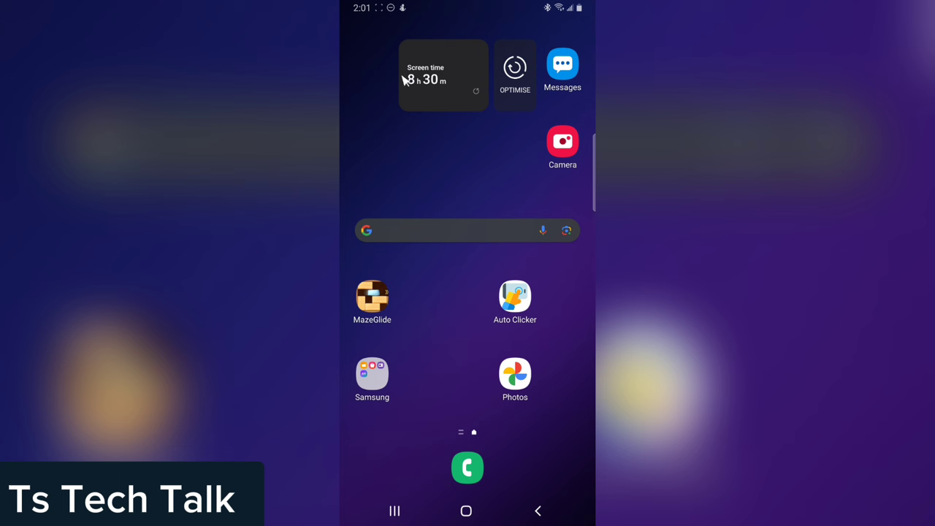
{"action": "mouse_move", "coordinate": [412, 299]}
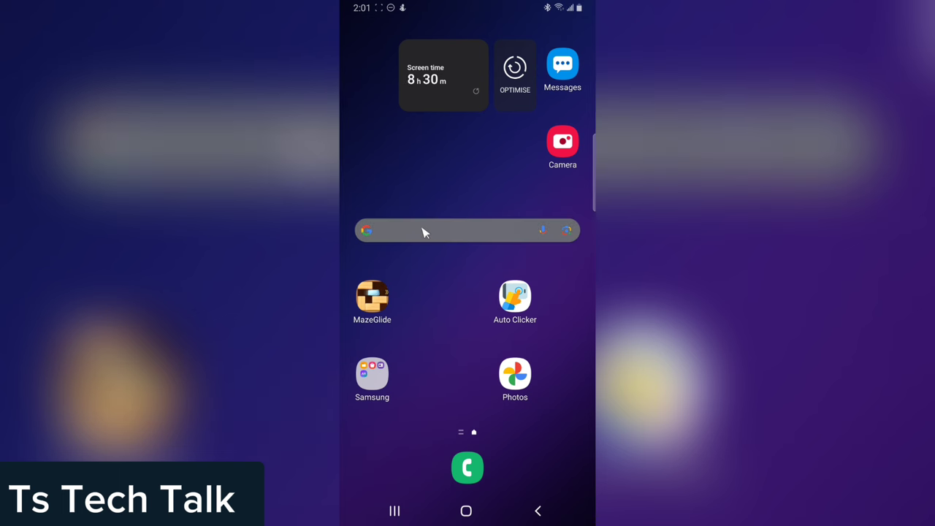
{"action": "mouse_move", "coordinate": [431, 286]}
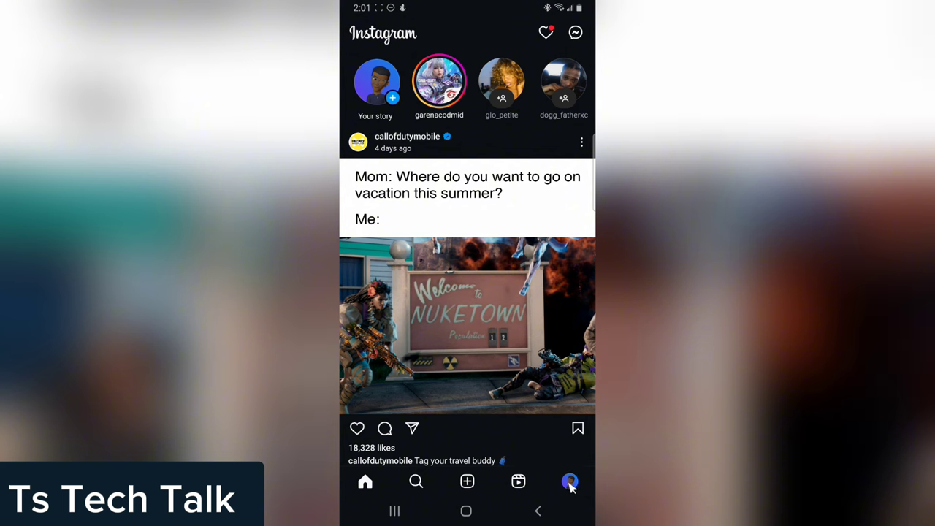
- Go to your own Instagram profile and browse its posts grid
{"action": "left_click", "coordinate": [569, 482]}
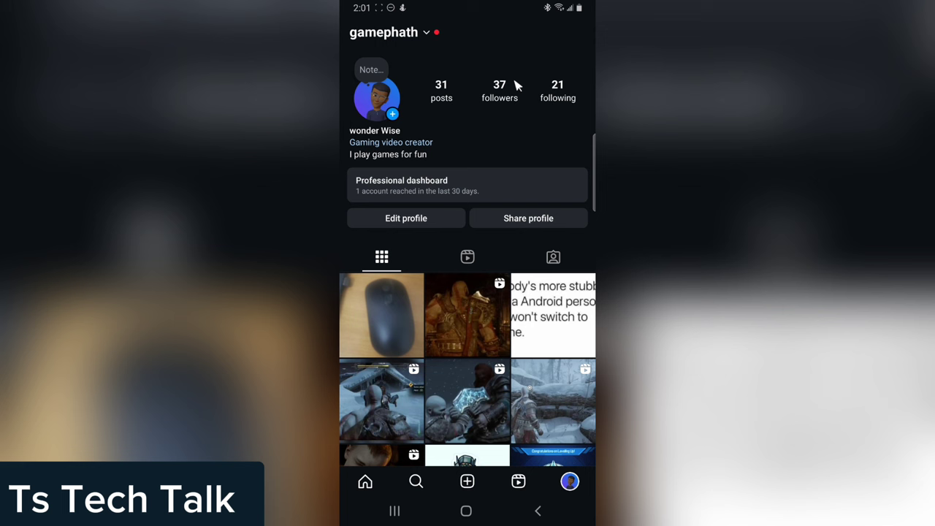
{"action": "mouse_move", "coordinate": [578, 45]}
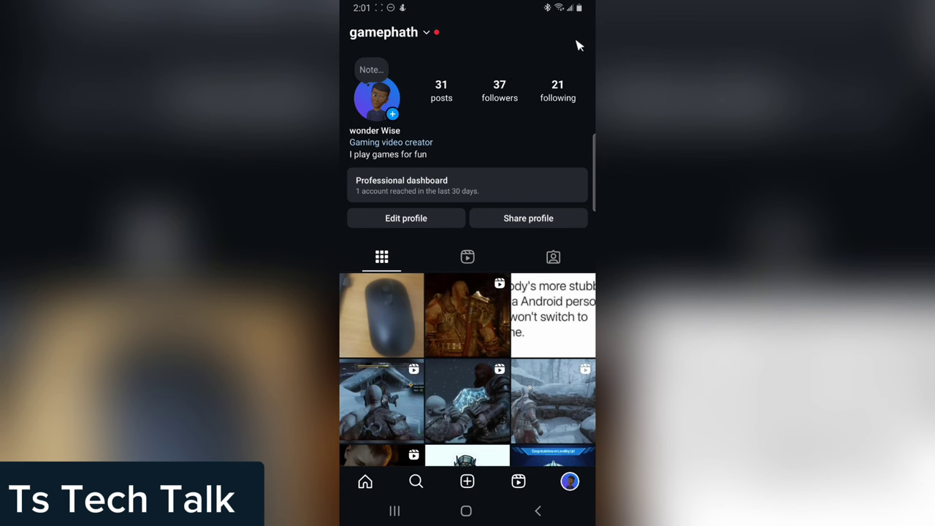
{"action": "mouse_move", "coordinate": [572, 51]}
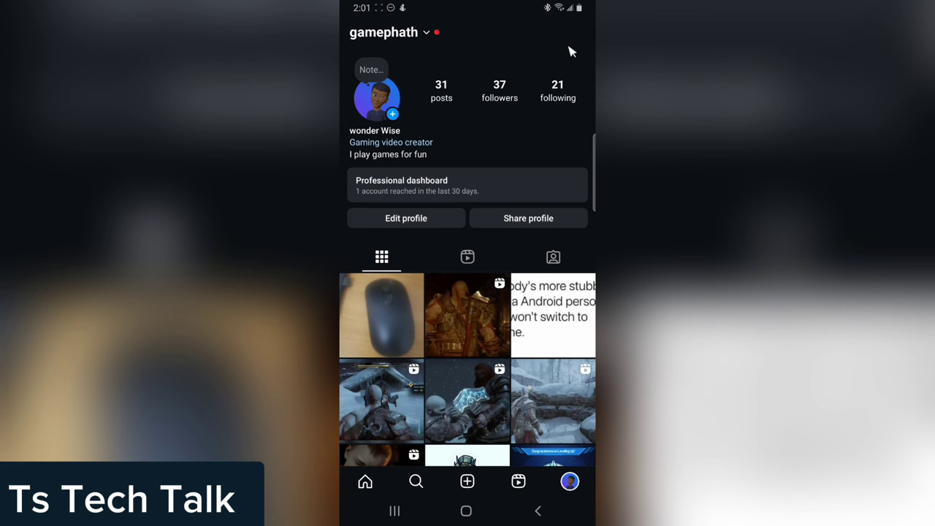
{"action": "scroll", "scroll_direction": "down", "scroll_amount": 3}
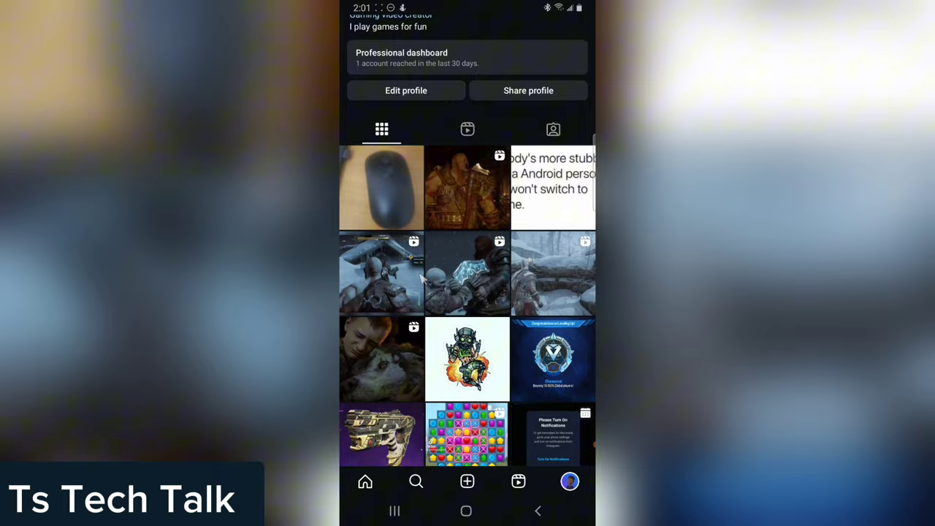
{"action": "scroll", "scroll_direction": "down", "scroll_amount": 3}
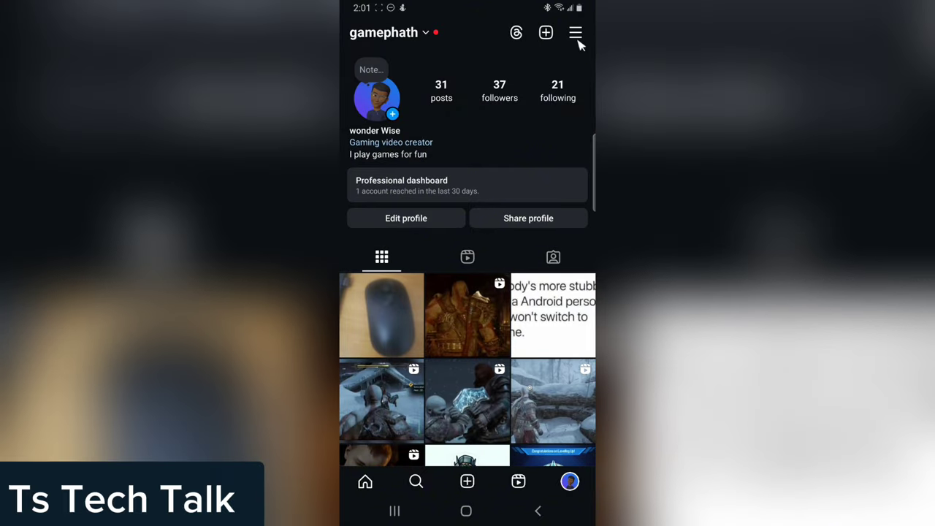
- From Settings and activity, reach Meta's Privacy Center showing the Privacy Policy page
{"action": "left_click", "coordinate": [576, 32]}
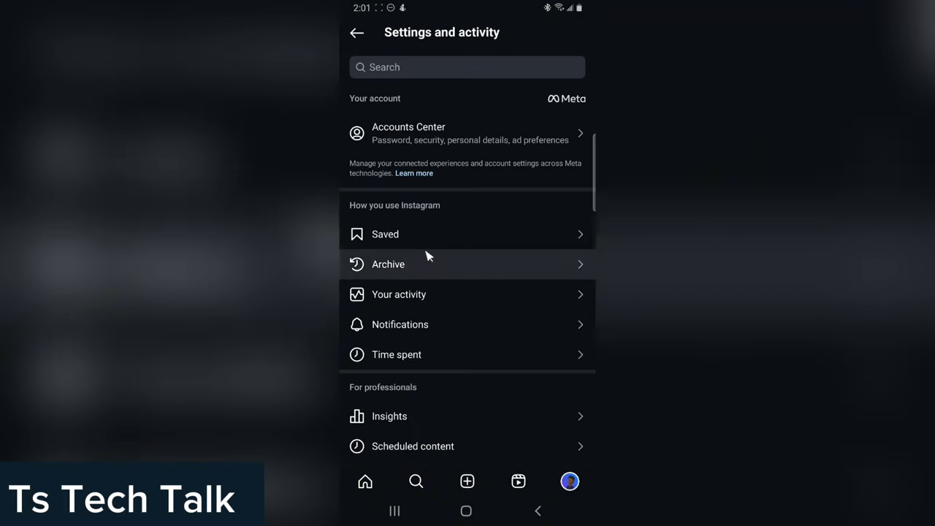
{"action": "scroll", "scroll_direction": "down", "scroll_amount": 3}
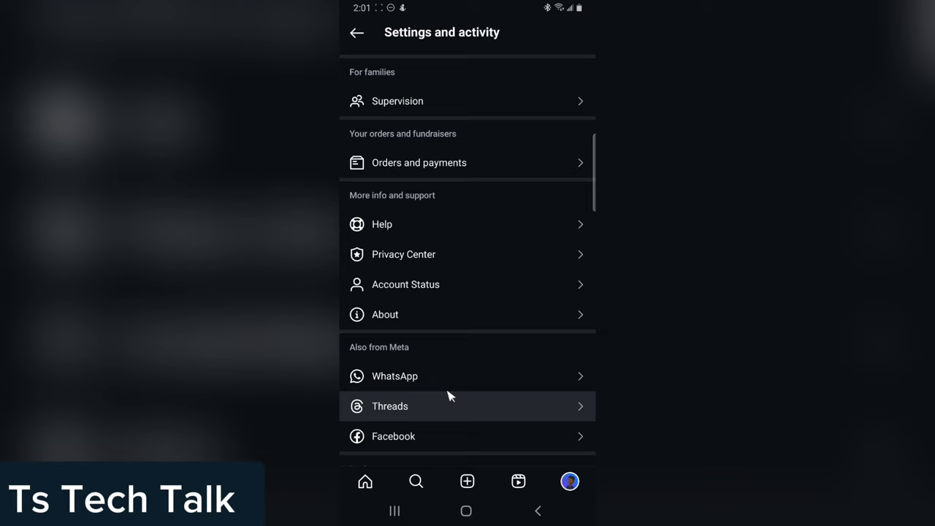
{"action": "scroll", "scroll_direction": "up", "scroll_amount": 3}
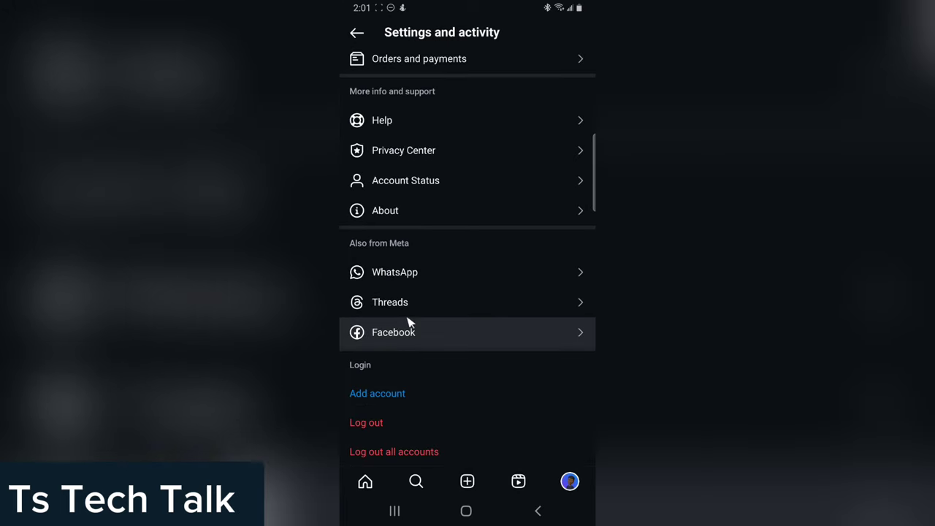
{"action": "left_click", "coordinate": [386, 211]}
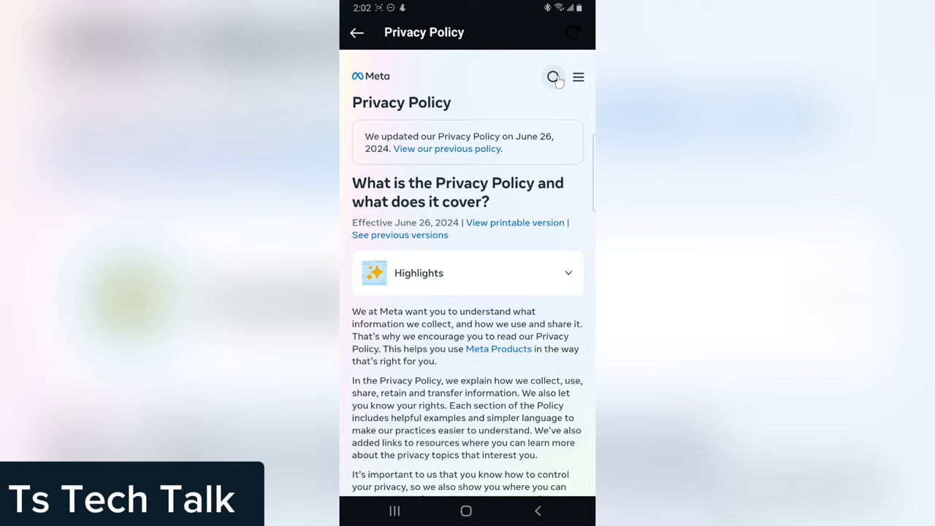
- Search the Privacy Center for 'ma' to find the Meta AI third-party data rights form
{"action": "left_click", "coordinate": [552, 76]}
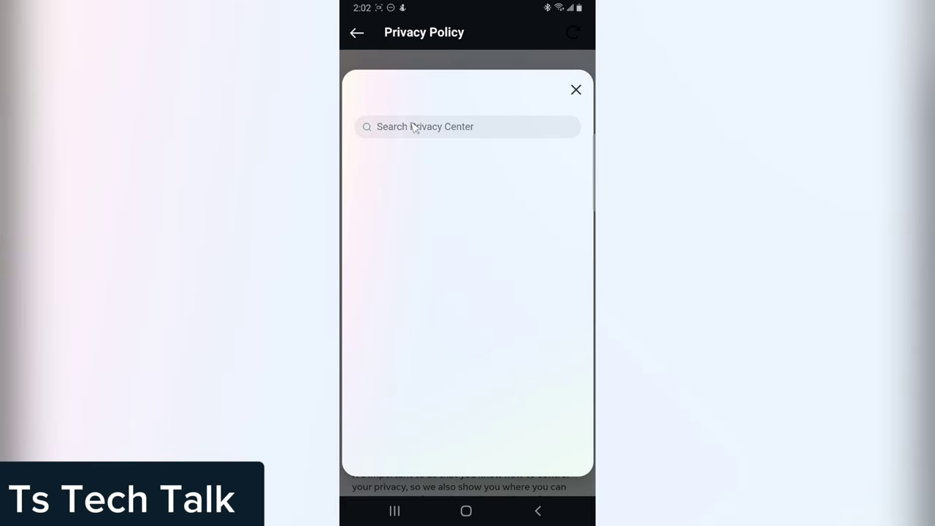
{"action": "type", "text": "ma"}
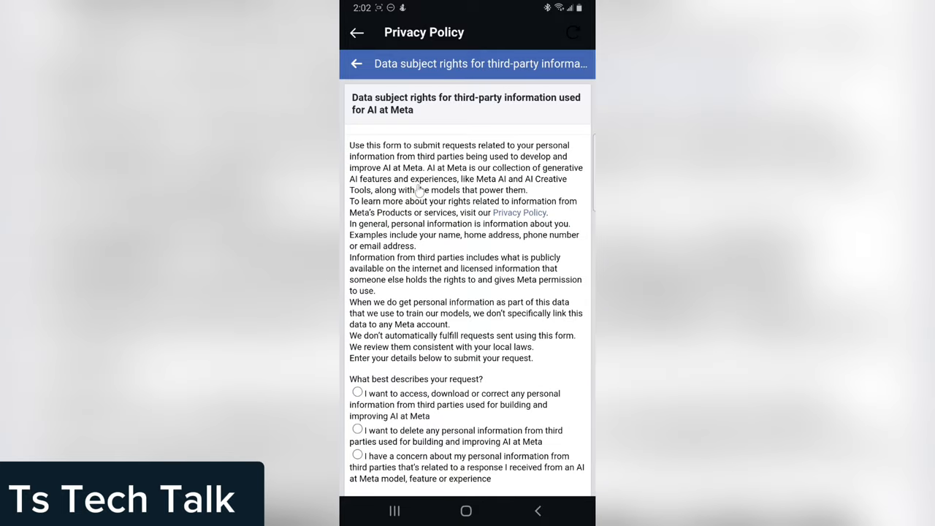
{"action": "mouse_move", "coordinate": [355, 167]}
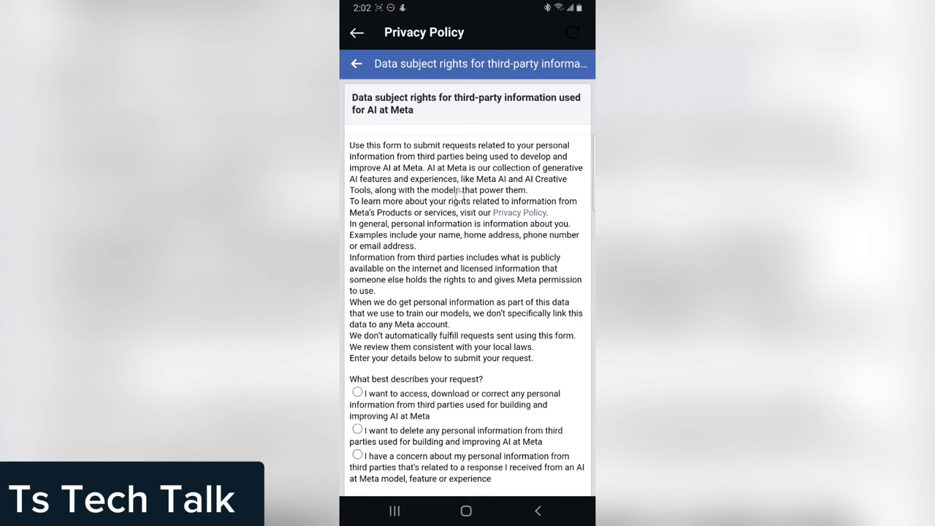
{"action": "mouse_move", "coordinate": [463, 285]}
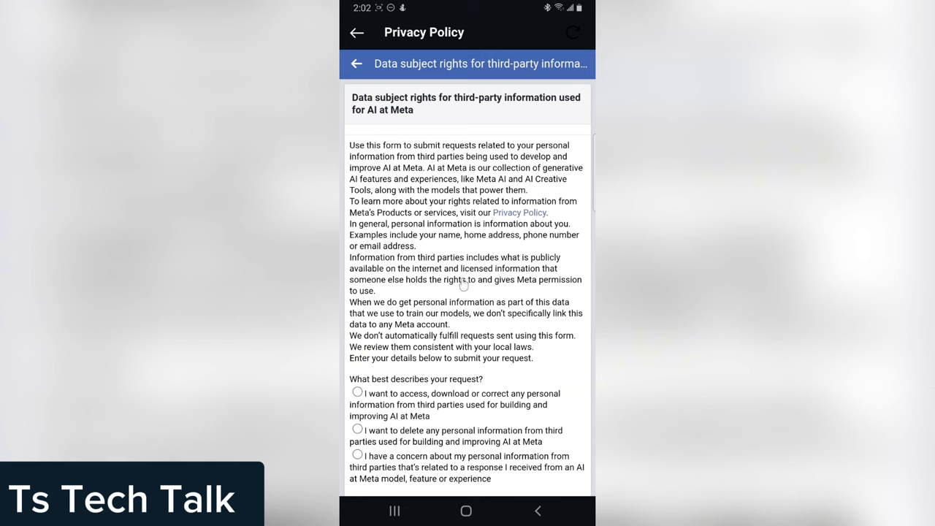
{"action": "scroll", "scroll_direction": "up", "scroll_amount": 3}
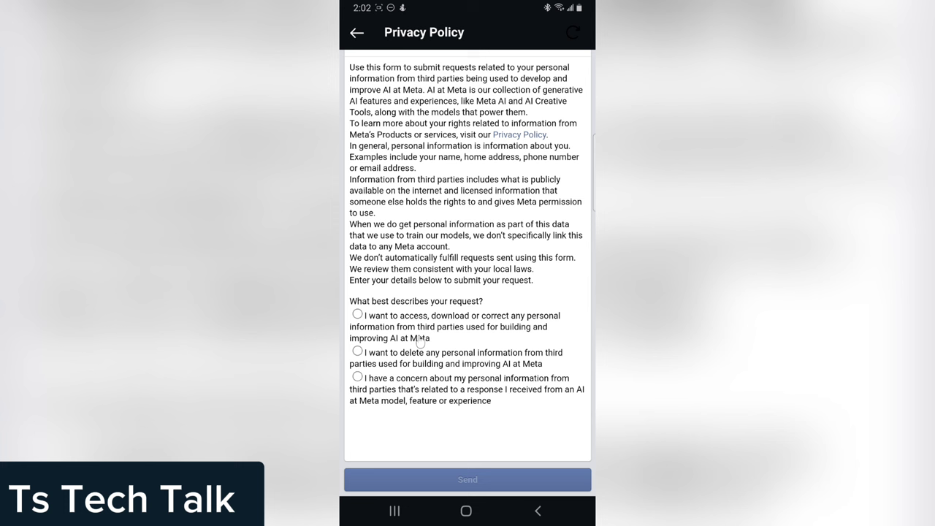
{"action": "mouse_move", "coordinate": [555, 333]}
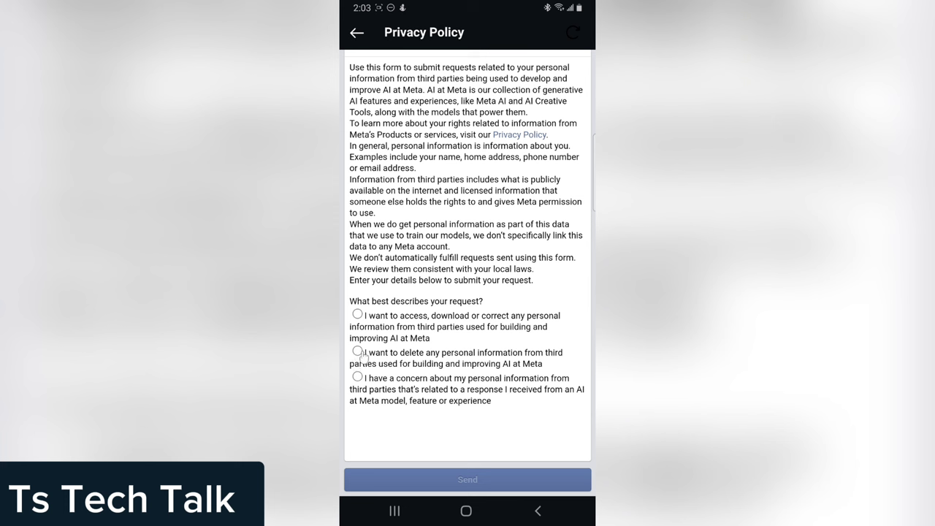
- Choose 'I want to delete any personal information' and bring up the Country of residence list
{"action": "left_click", "coordinate": [356, 352]}
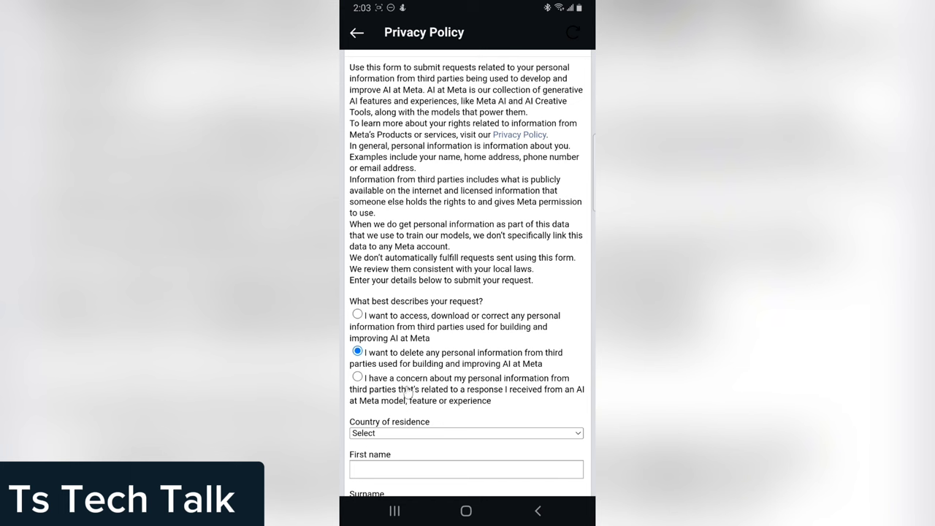
{"action": "scroll", "scroll_direction": "down", "scroll_amount": 3}
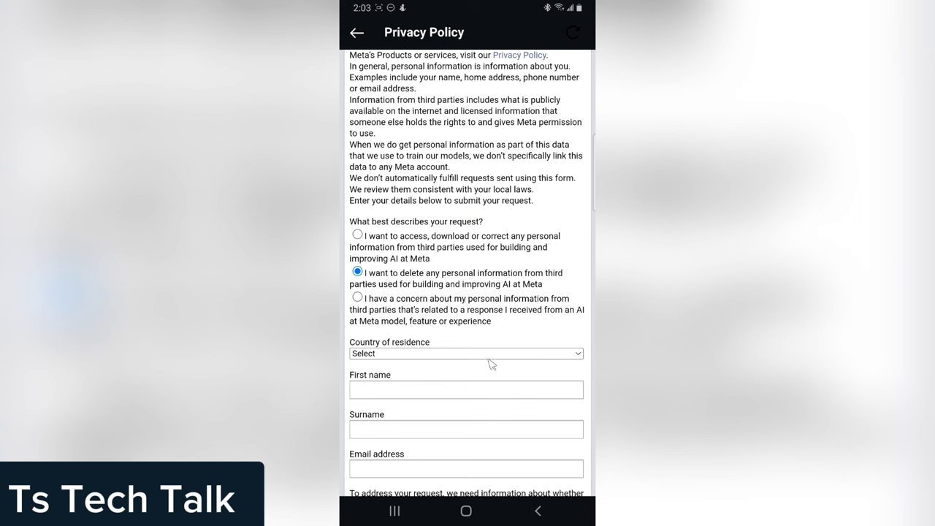
{"action": "mouse_move", "coordinate": [536, 139]}
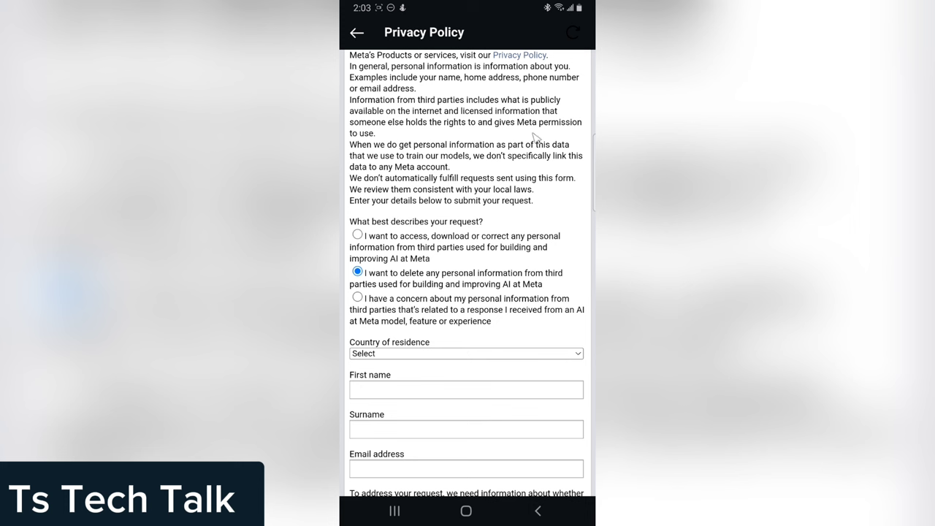
{"action": "mouse_move", "coordinate": [555, 356]}
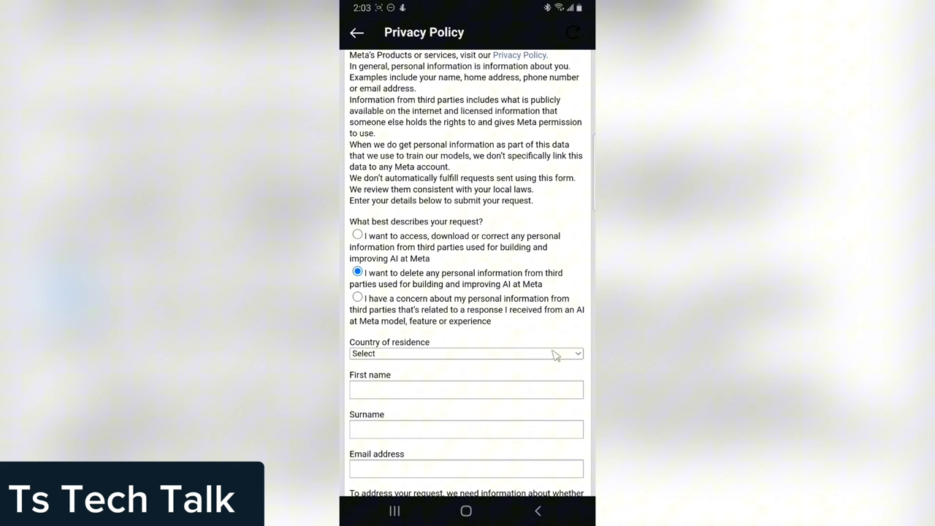
{"action": "mouse_move", "coordinate": [394, 339]}
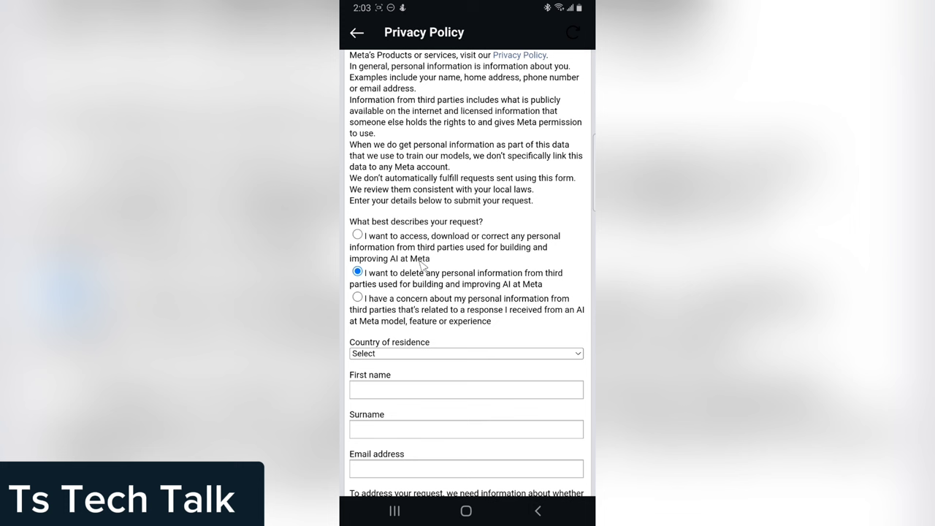
{"action": "mouse_move", "coordinate": [441, 300]}
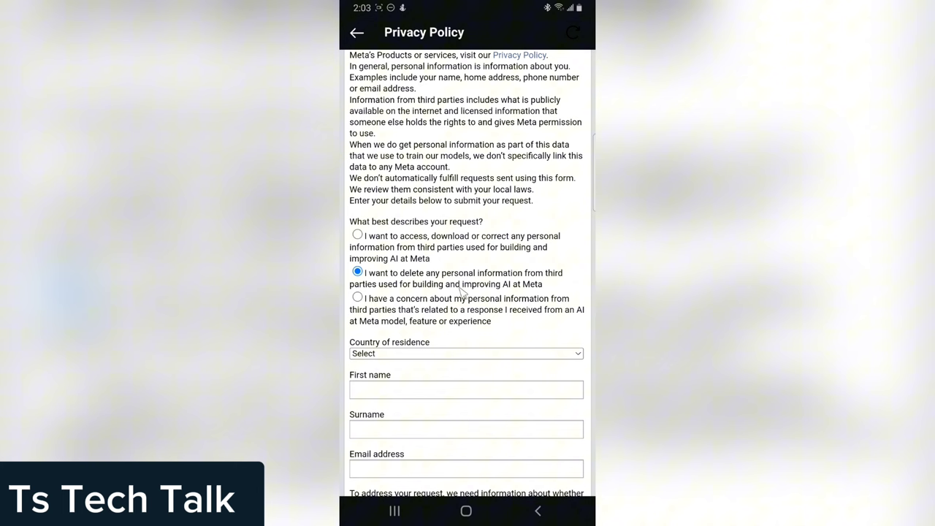
{"action": "left_click", "coordinate": [466, 352]}
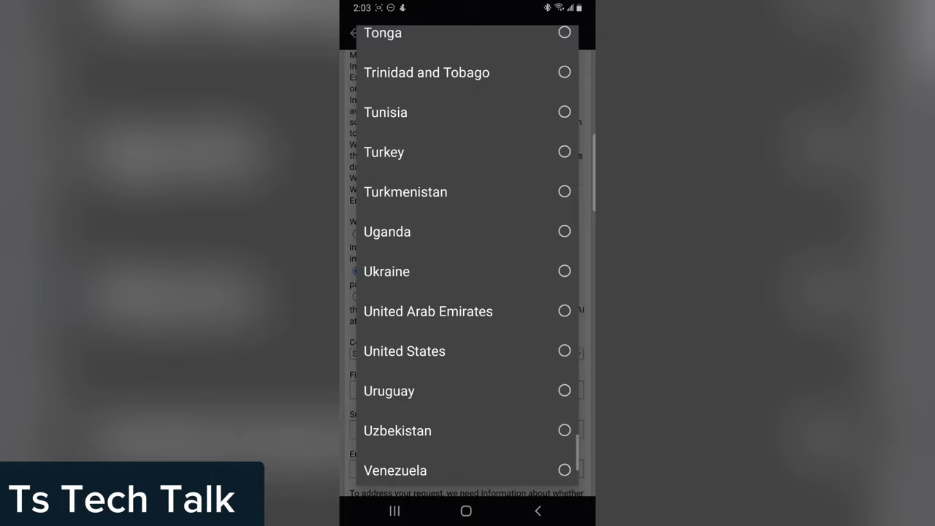
- Set country of residence to Nigeria and move to the First name field
{"action": "scroll", "scroll_direction": "up", "scroll_amount": 3}
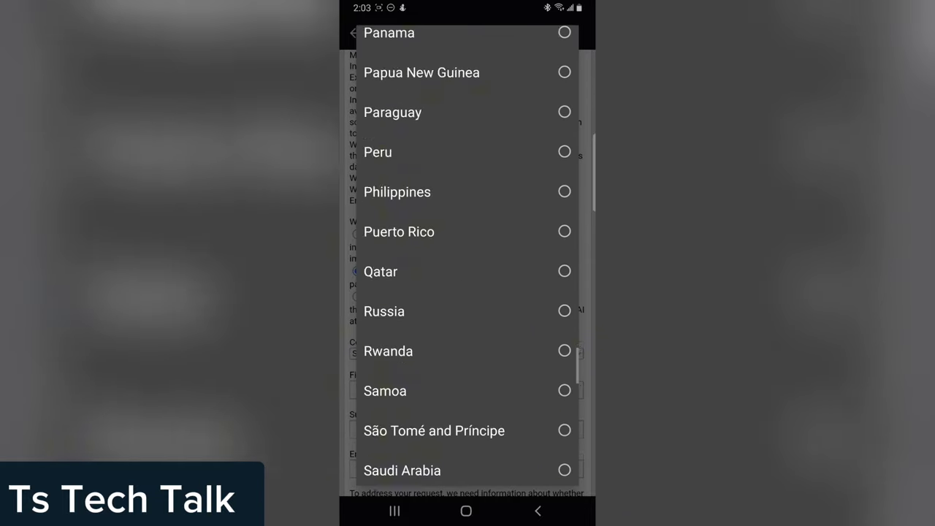
{"action": "scroll", "scroll_direction": "up", "scroll_amount": 3}
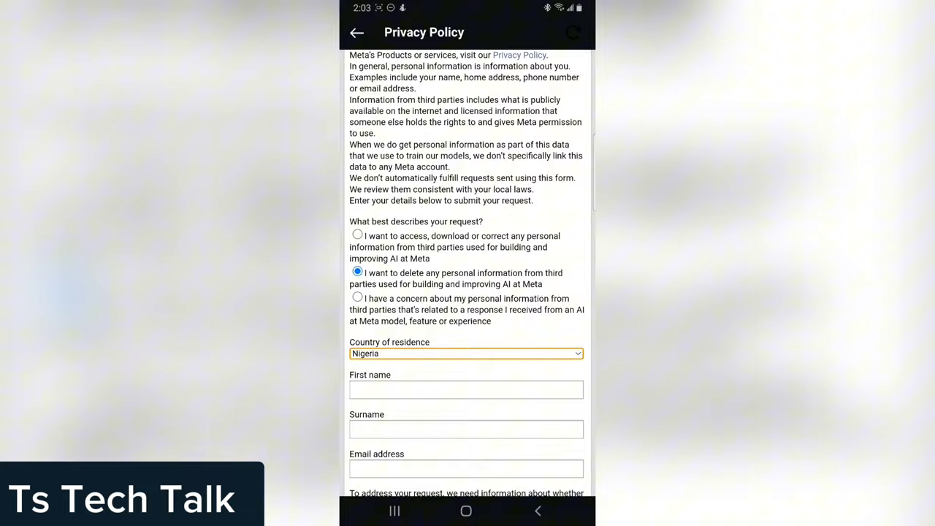
{"action": "left_click", "coordinate": [466, 389]}
{"action": "type", "text": "Okafor"}
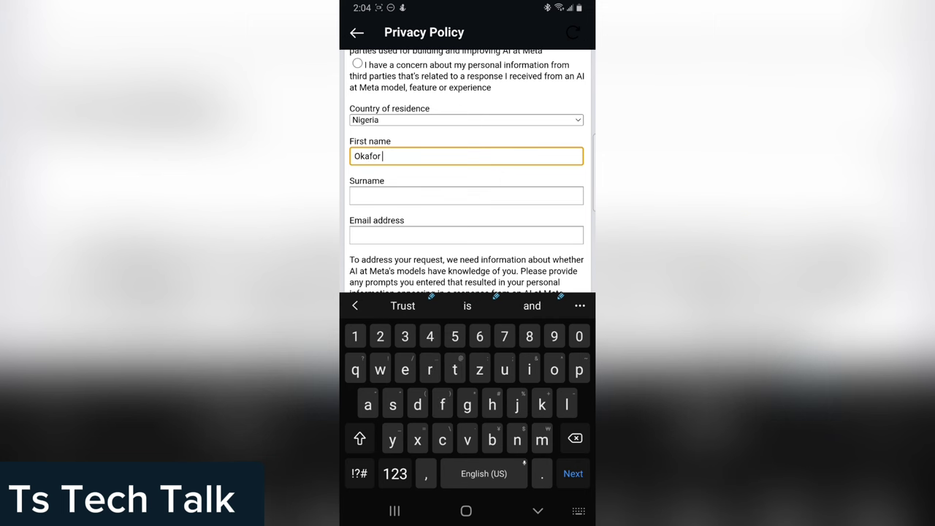
- Enter the surname after the first name on the deletion request form
{"action": "left_click", "coordinate": [466, 195]}
{"action": "type", "text": "trust"}
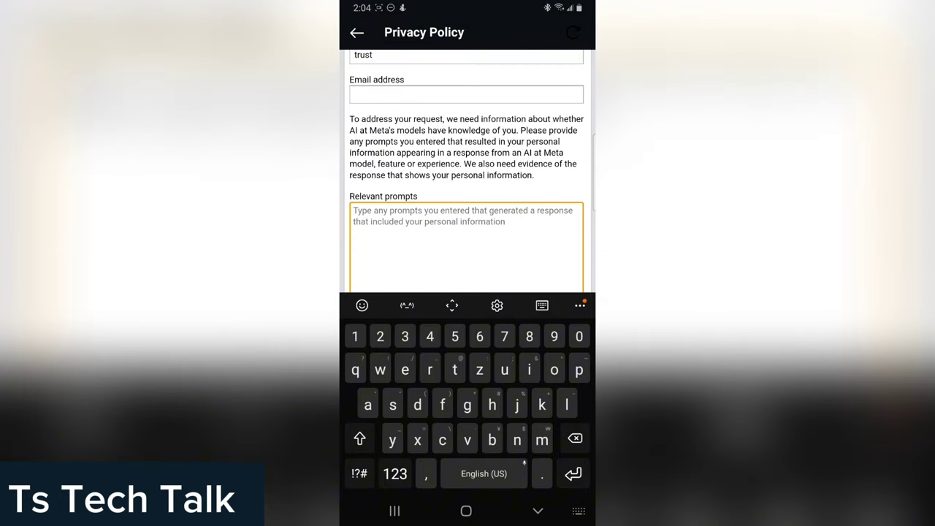
{"action": "scroll", "scroll_direction": "down", "scroll_amount": 3}
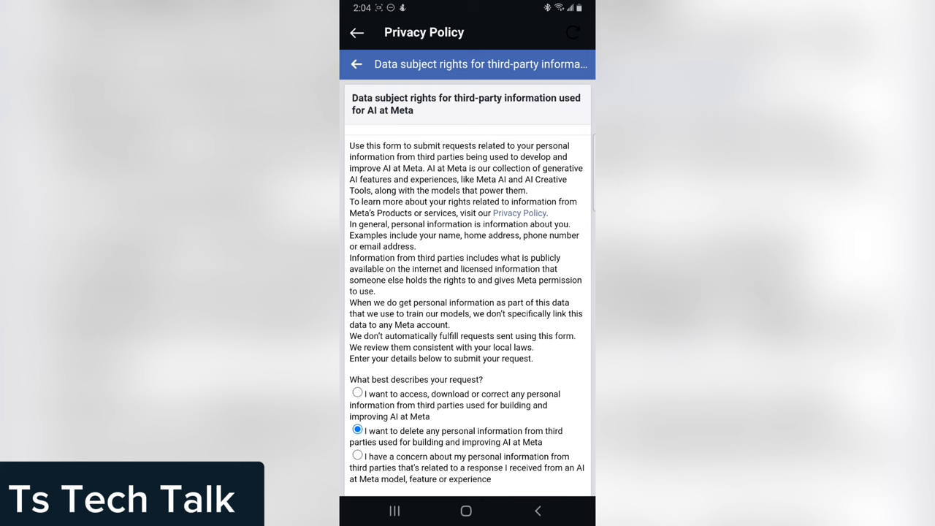
- Leave the Privacy Center form and return to the top of your profile page
{"action": "left_click", "coordinate": [357, 32]}
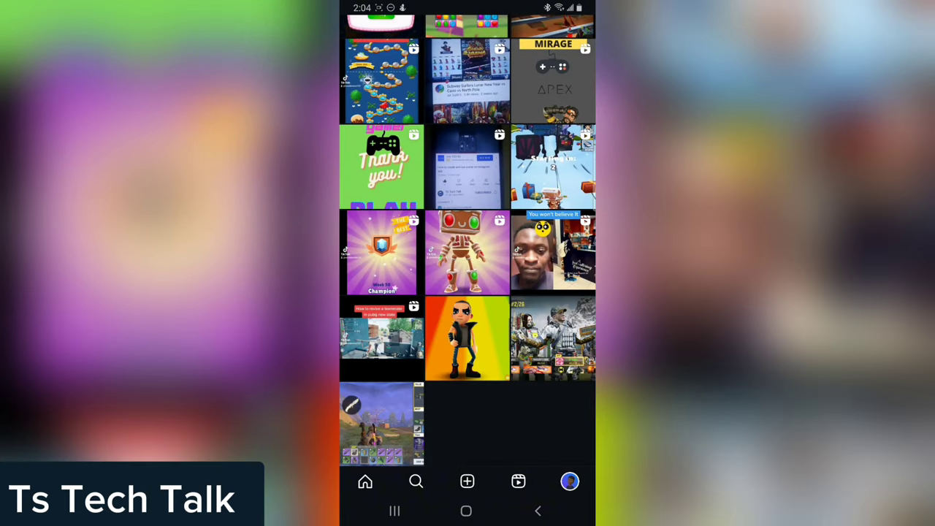
{"action": "left_click", "coordinate": [570, 482]}
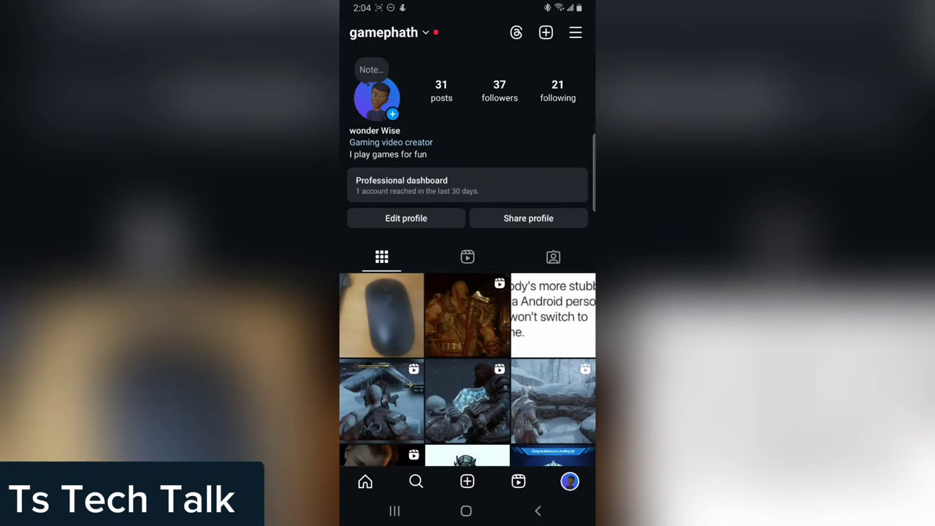